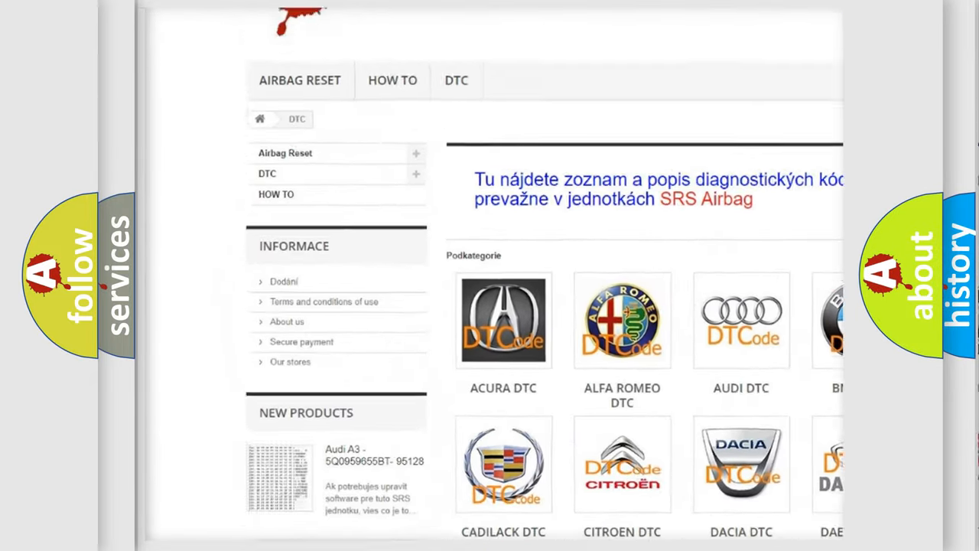
Scroll the airbagreset.sk DTC page past the car-make logos down to the B-code list
scroll(down, 3)
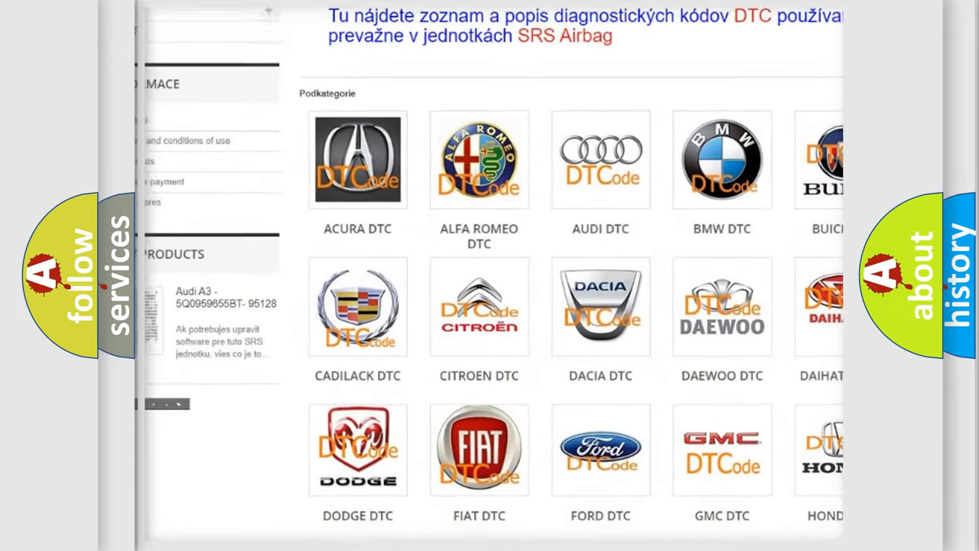
scroll(down, 3)
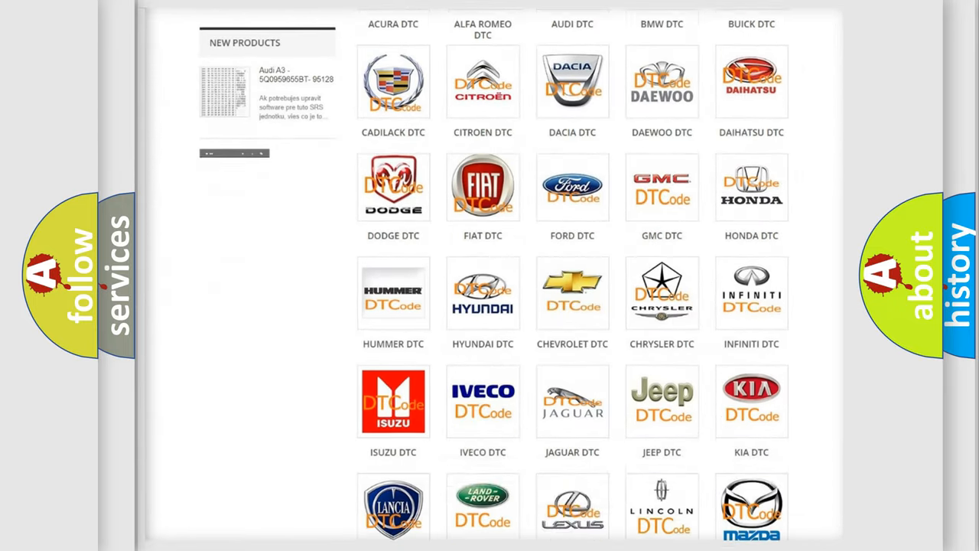
scroll(down, 3)
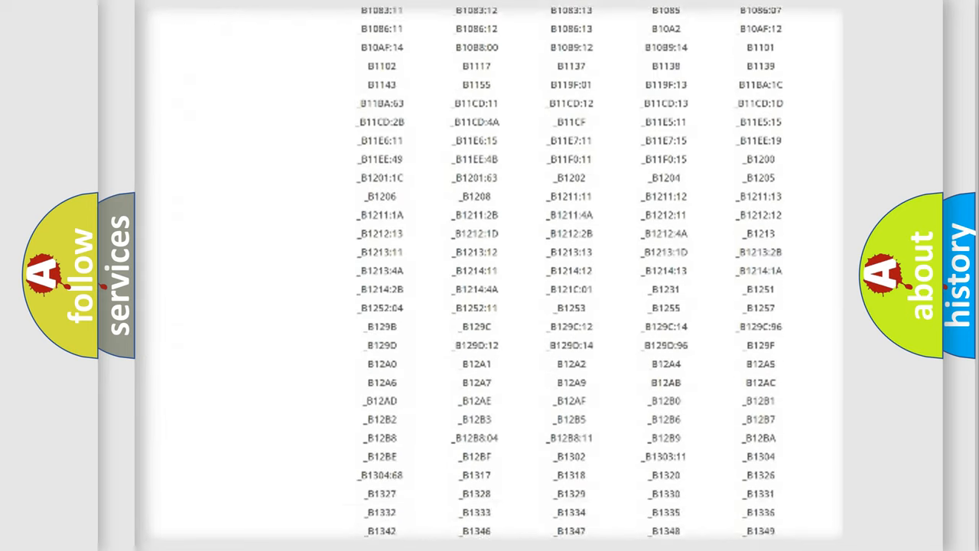
scroll(down, 3)
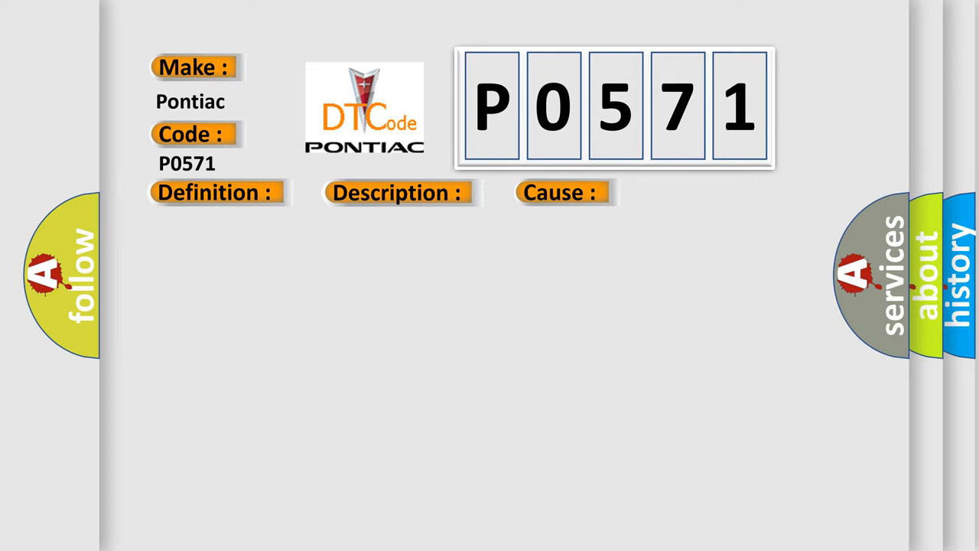
Show the P0571 cause text on cruise brake switch circuit faults and switch failure
click(560, 192)
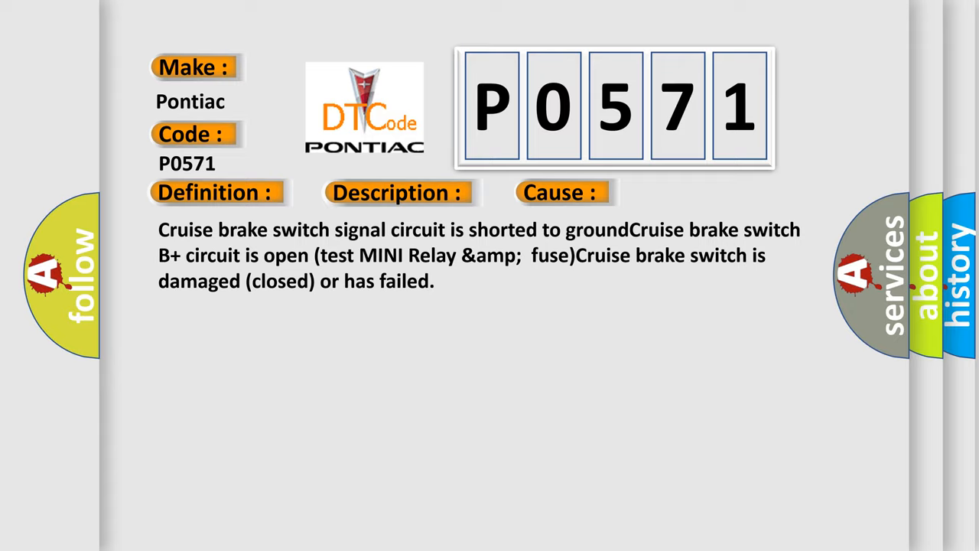